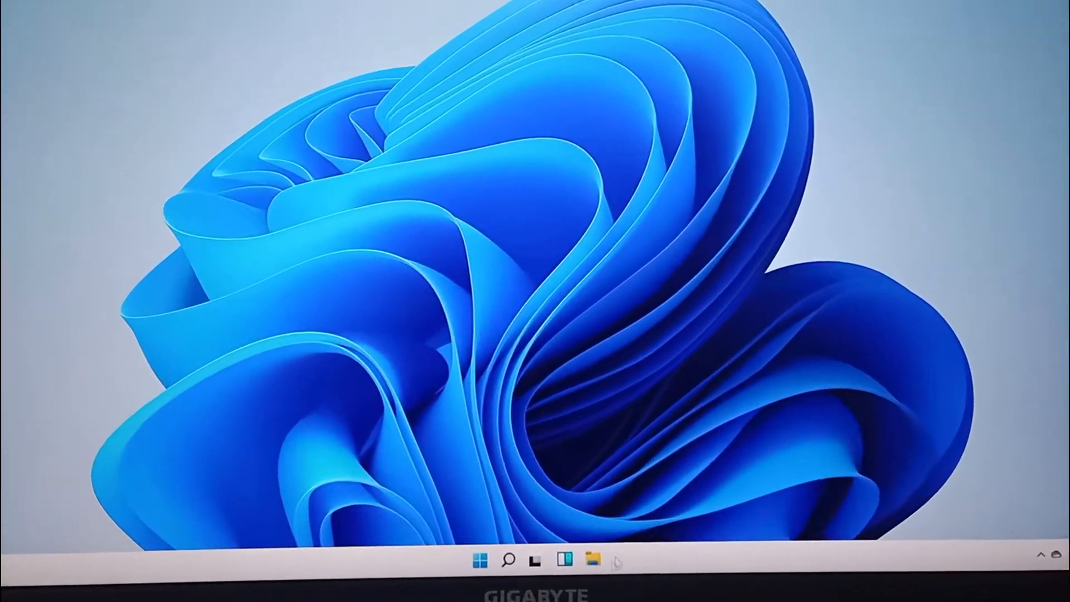
Restart the Windows 11 PC from the Start menu's power options.
{"action": "left_click", "coordinate": [469, 557]}
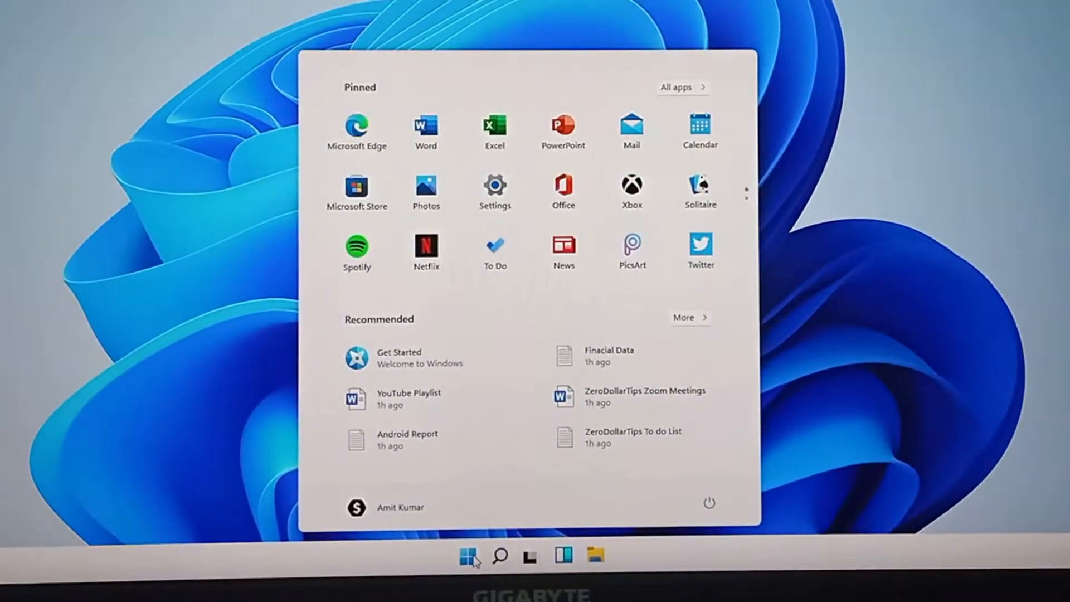
{"action": "left_click", "coordinate": [709, 504]}
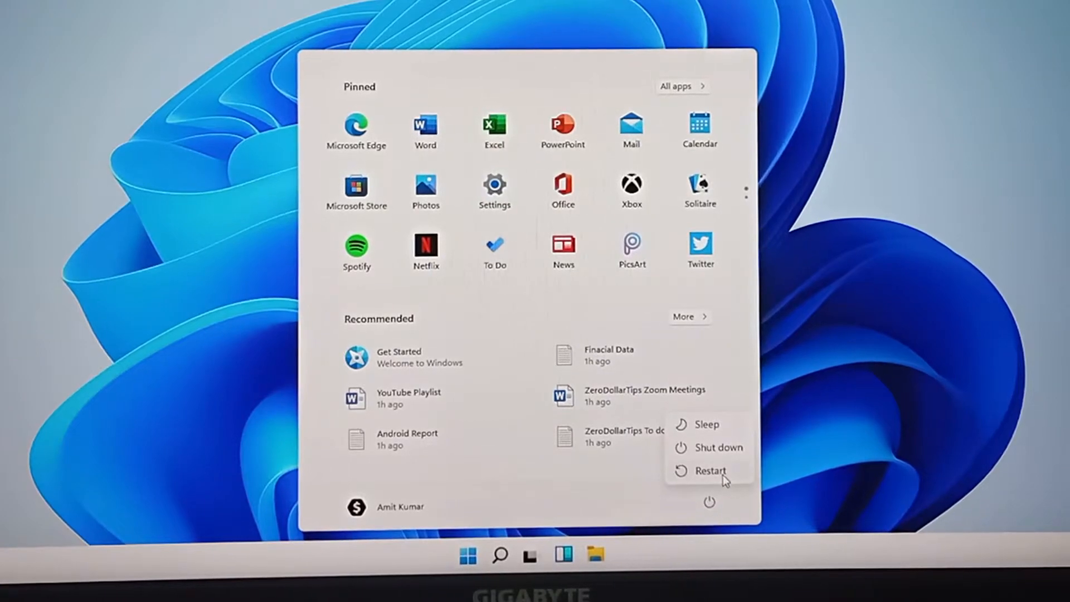
{"action": "left_click", "coordinate": [710, 470]}
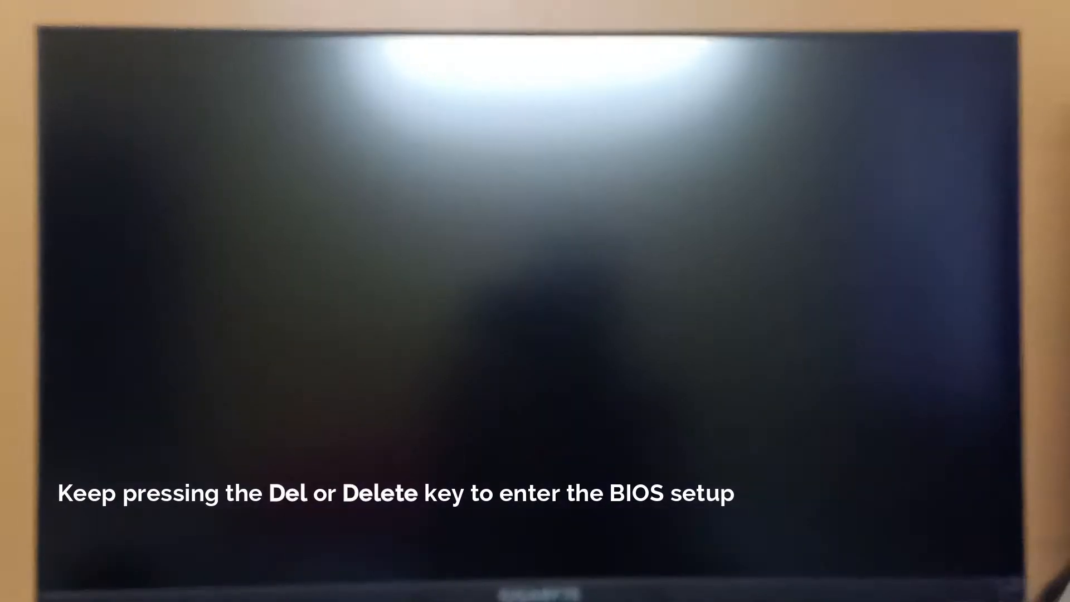
Enter the MSI Click BIOS 5 setup with Delete during startup.
{"action": "key", "text": "Delete"}
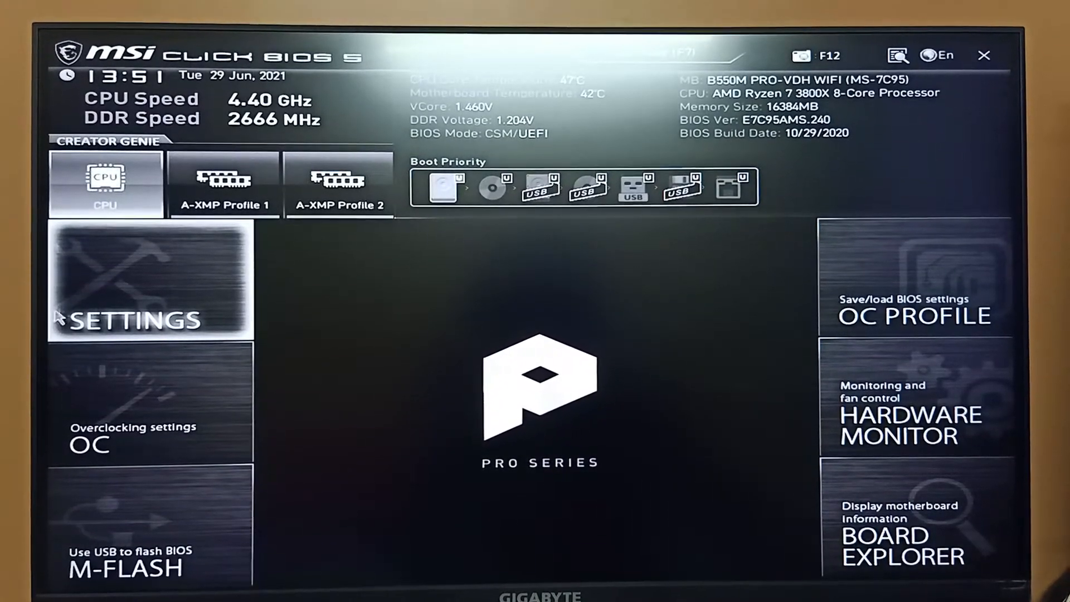
Navigate Settings > Security > Trusted Computing to reach the TPM page.
{"action": "left_click", "coordinate": [148, 283]}
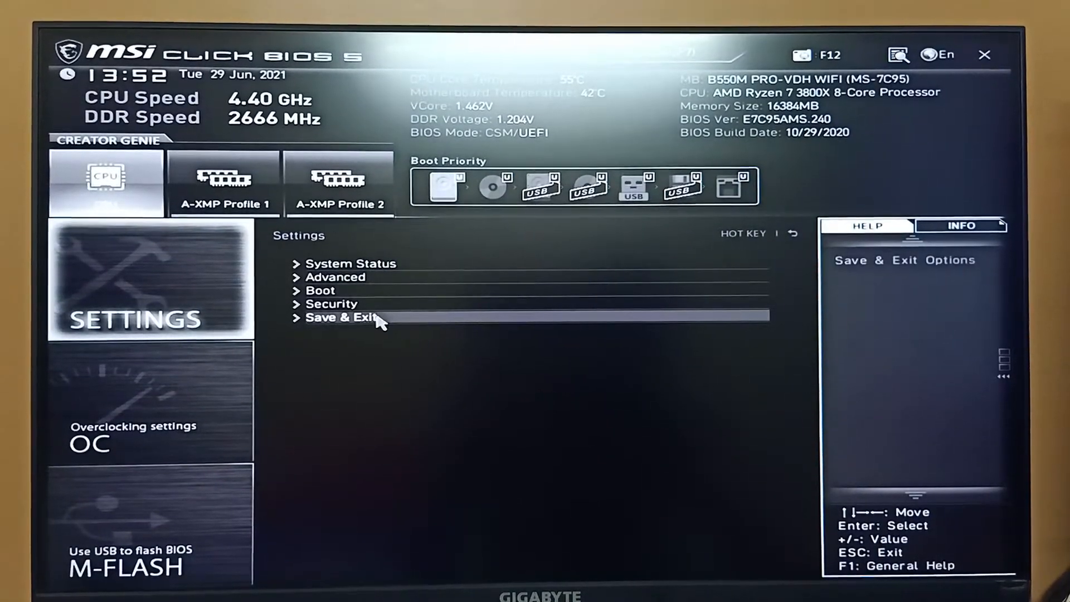
{"action": "left_click", "coordinate": [332, 303]}
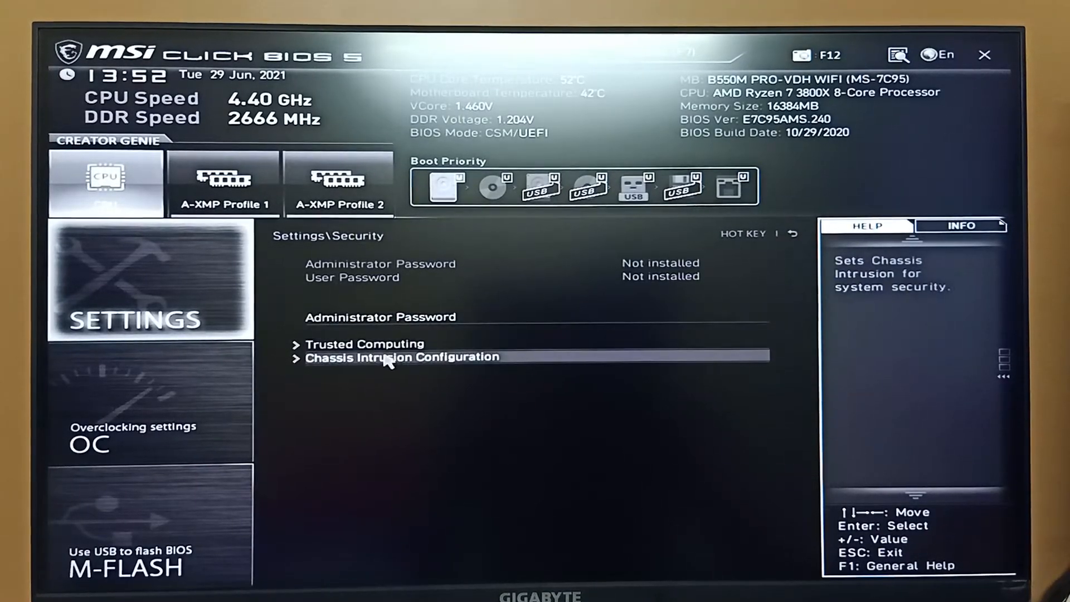
{"action": "left_click", "coordinate": [364, 345]}
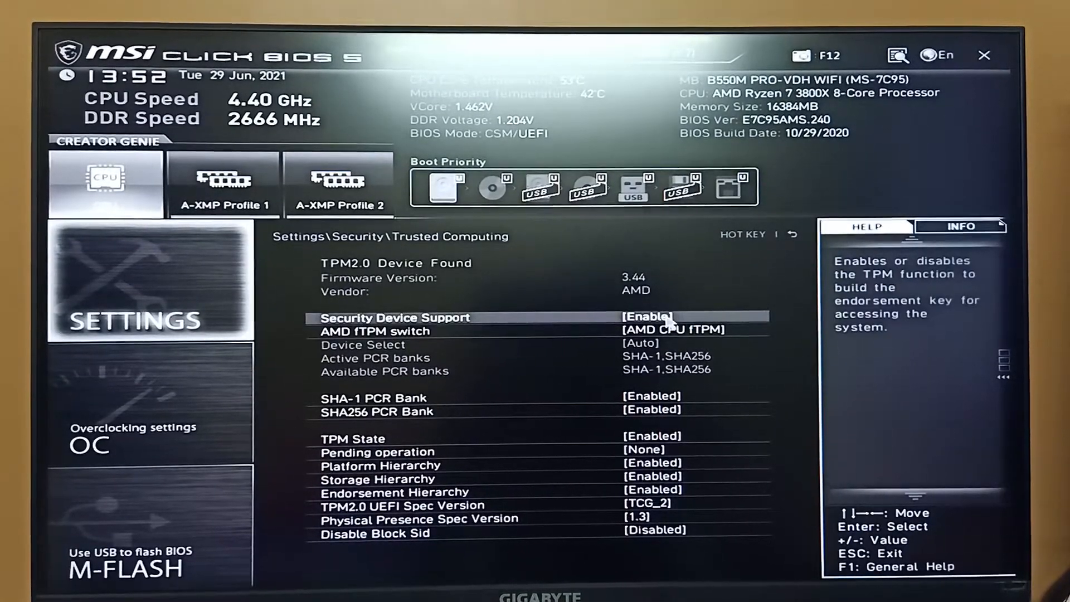
Keep Security Device Support set to Enable.
{"action": "left_click", "coordinate": [645, 318]}
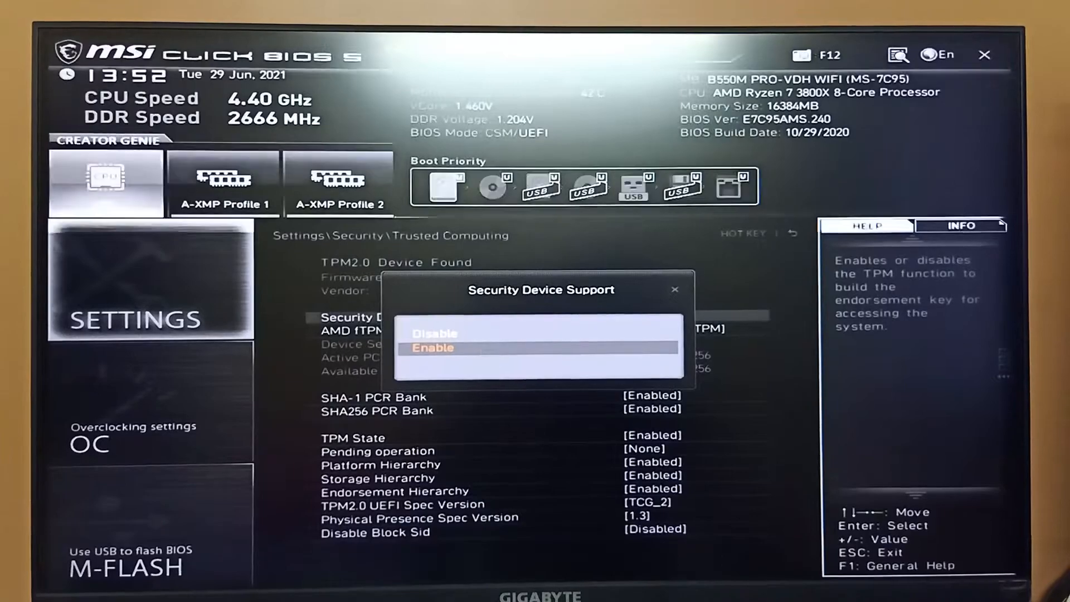
{"action": "left_click", "coordinate": [434, 348]}
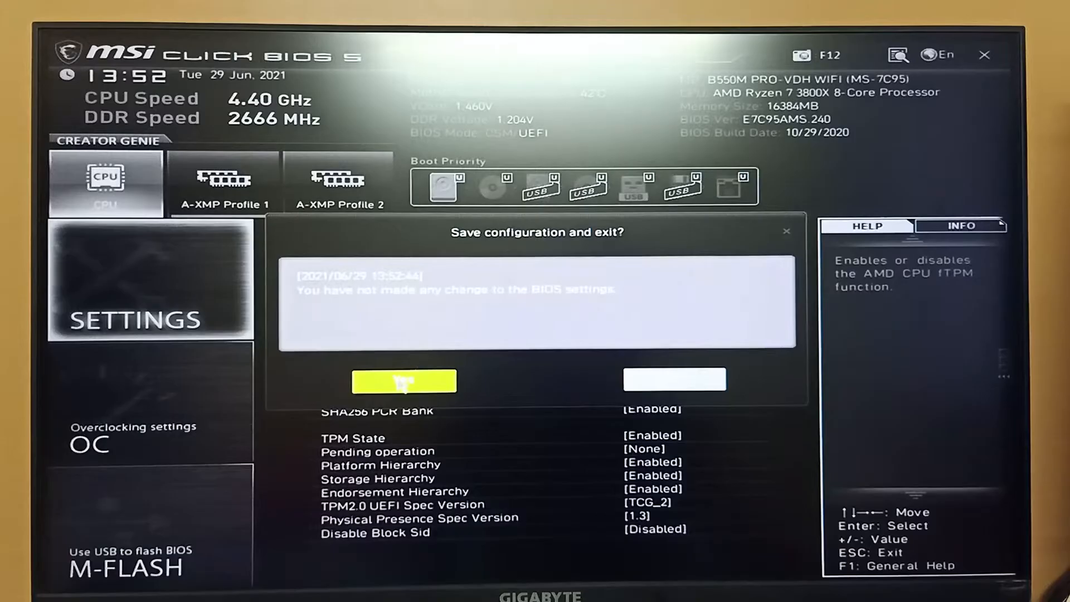
Confirm Yes to save the configuration and reboot into Windows 11.
{"action": "left_click", "coordinate": [403, 380]}
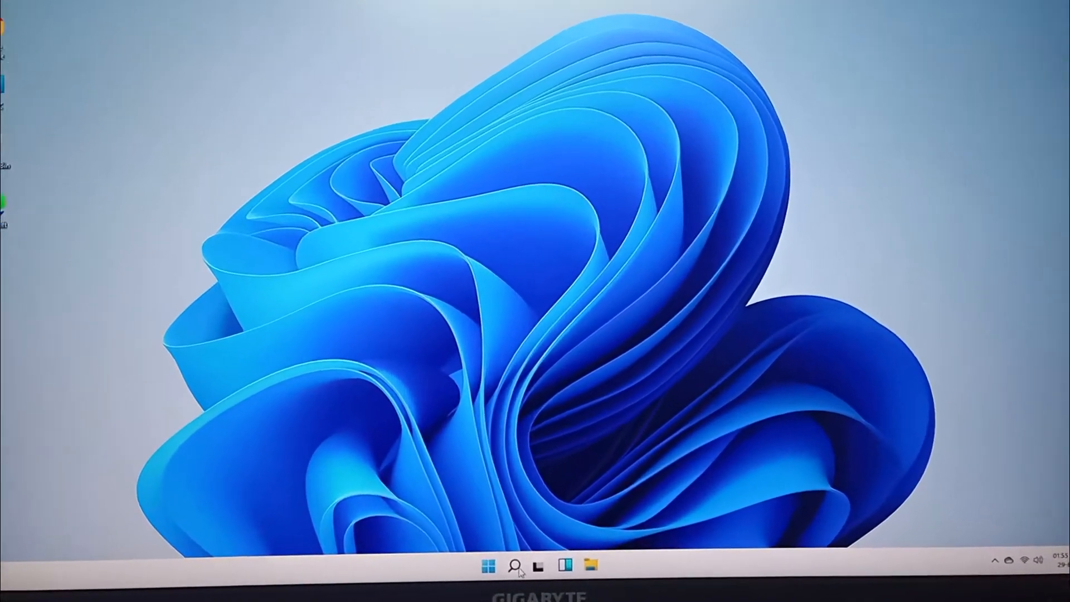
Search for cmd to launch Command Prompt for running tpm.msc.
{"action": "type", "text": "cmd"}
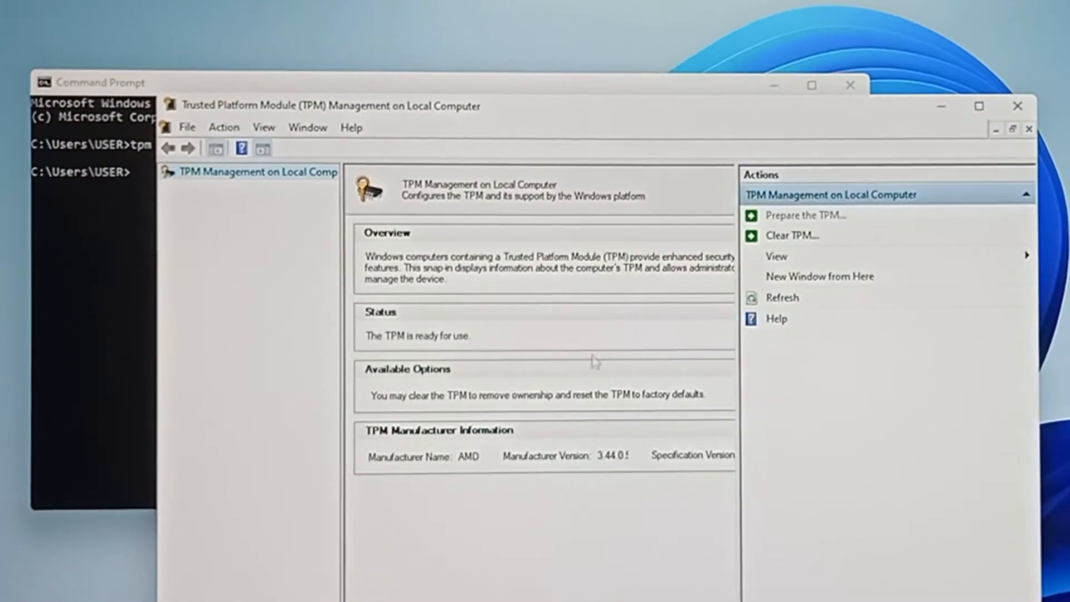
{"action": "mouse_move", "coordinate": [646, 303]}
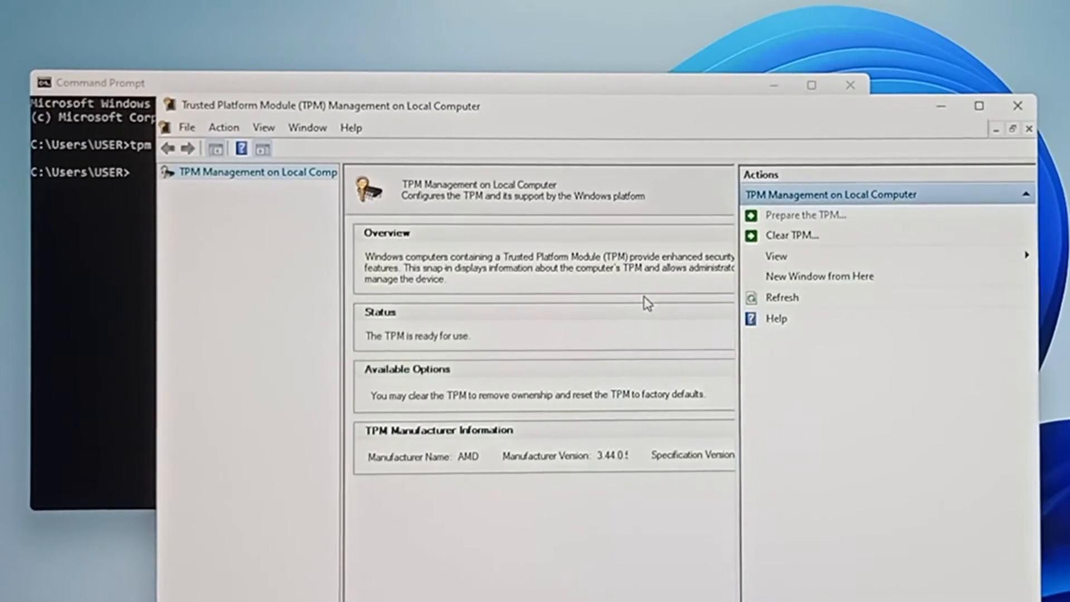